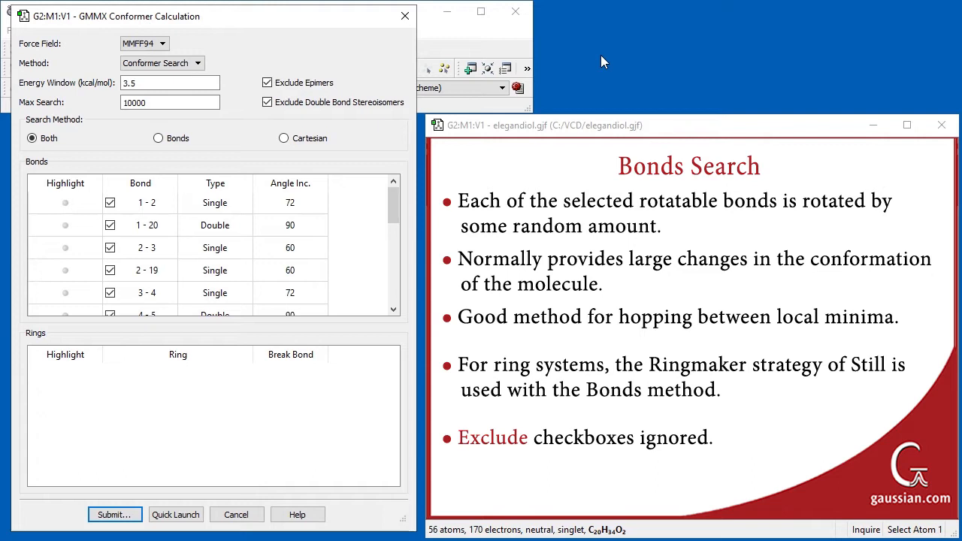
Open C:/VCD/elegandiol.sdf to reach the SDF reading options for its 40 conformers
left_click(114, 514)
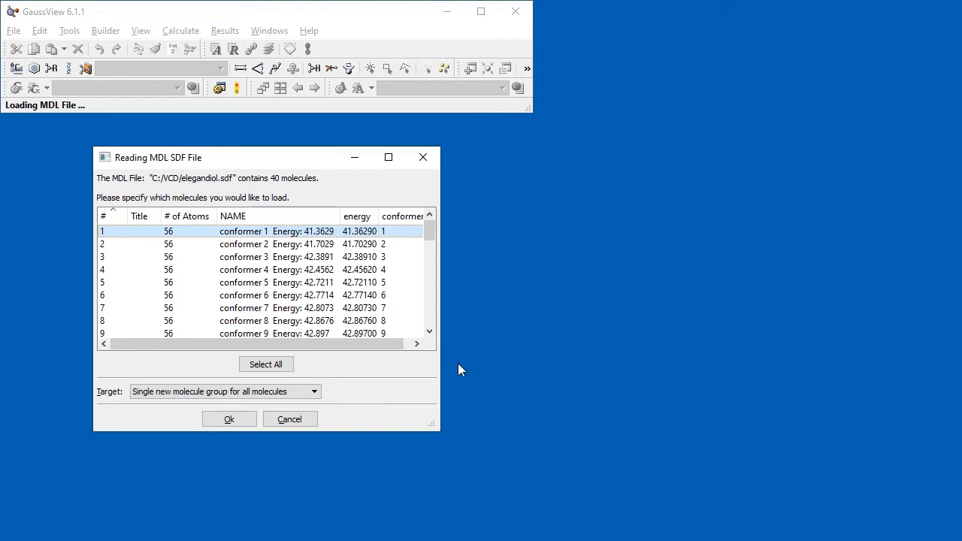
Accept 'Single new molecule group for all molecules' to load the 40 conformers
left_click(229, 418)
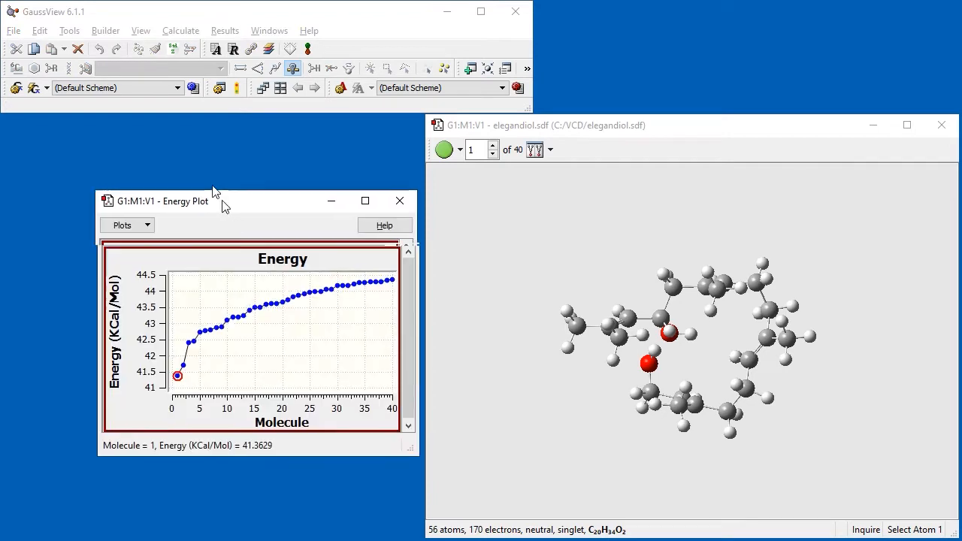
Dismiss the Energy Plot window, keeping conformer 1 of 40 displayed
left_click(399, 201)
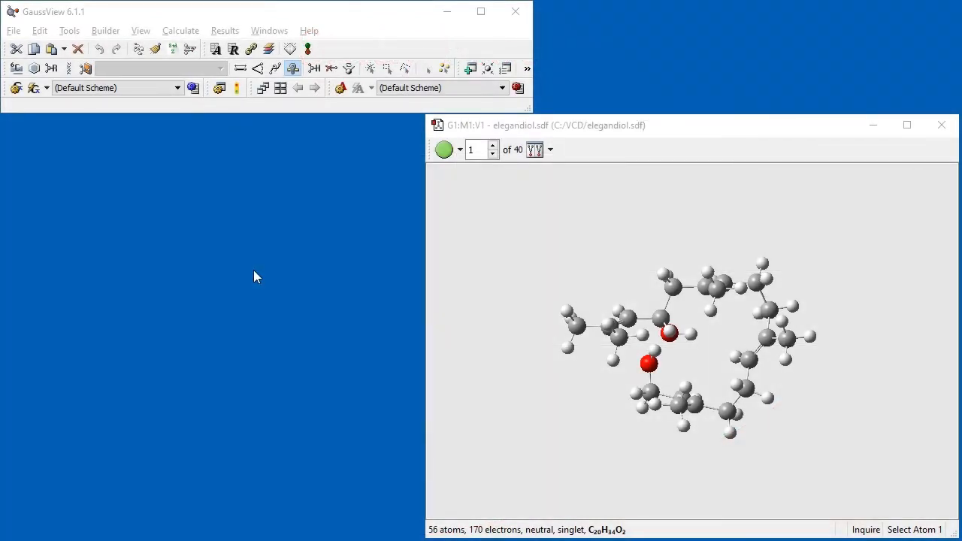
left_click(225, 30)
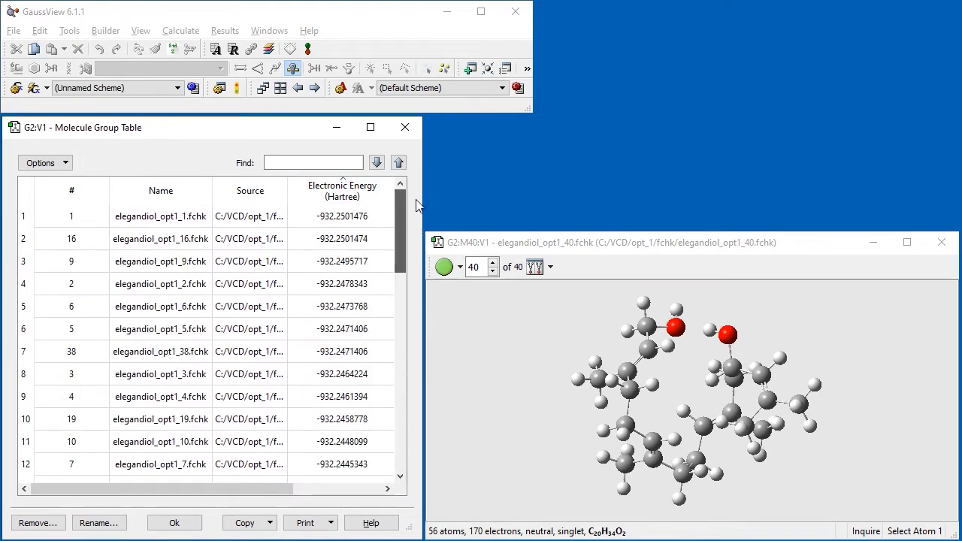
Sort the Molecule Group Table's conformer files by Electronic Energy
left_click(38, 522)
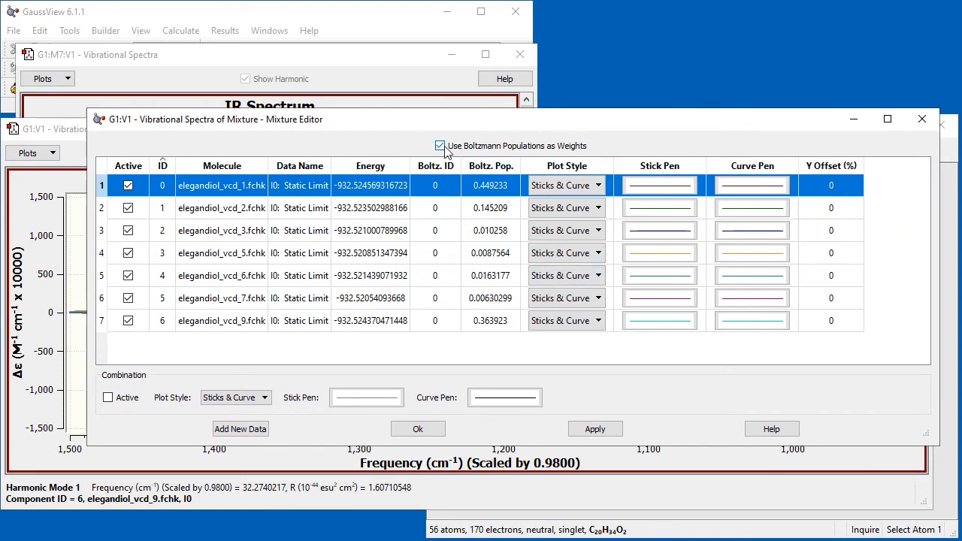
Tick 'Use Boltzmann Populations as Weights' in the Mixture Editor
left_click(659, 185)
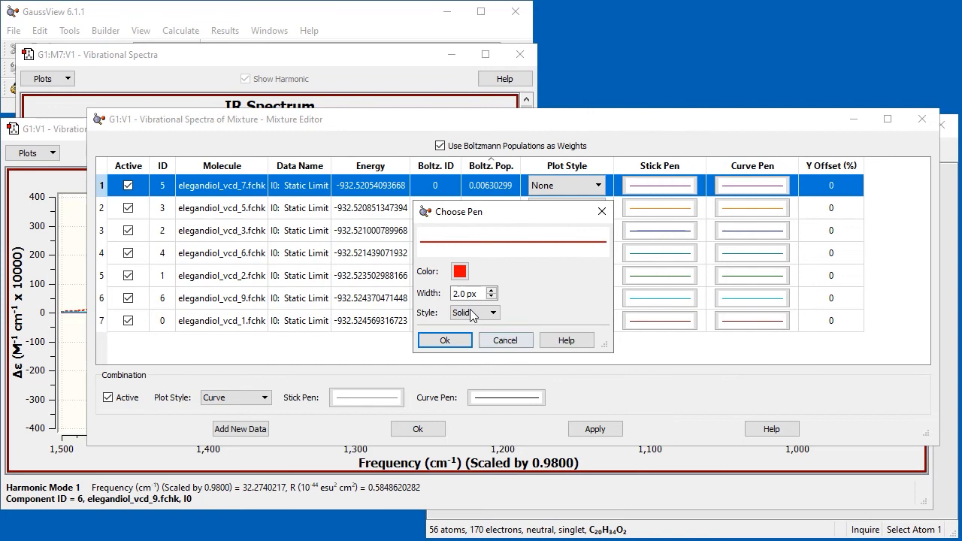